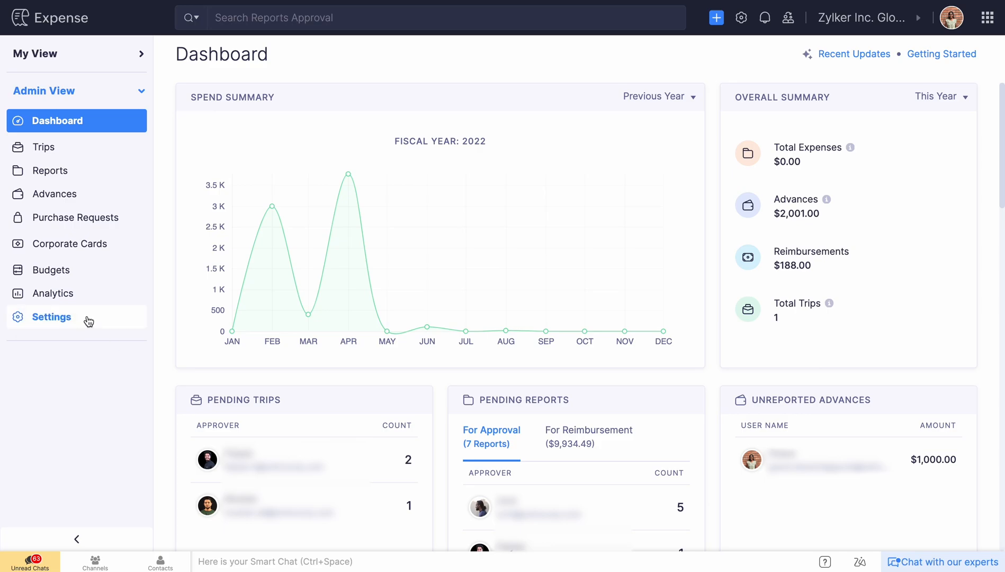
Start connecting Zoho Expense to QuickBooks Online from the settings Integrations page.
{"action": "left_click", "coordinate": [51, 317]}
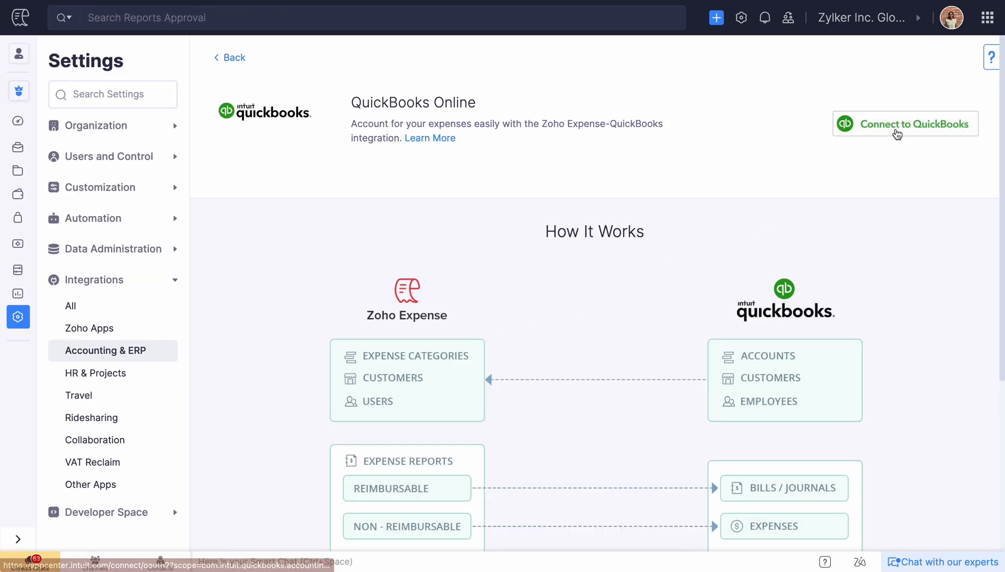
{"action": "left_click", "coordinate": [914, 124]}
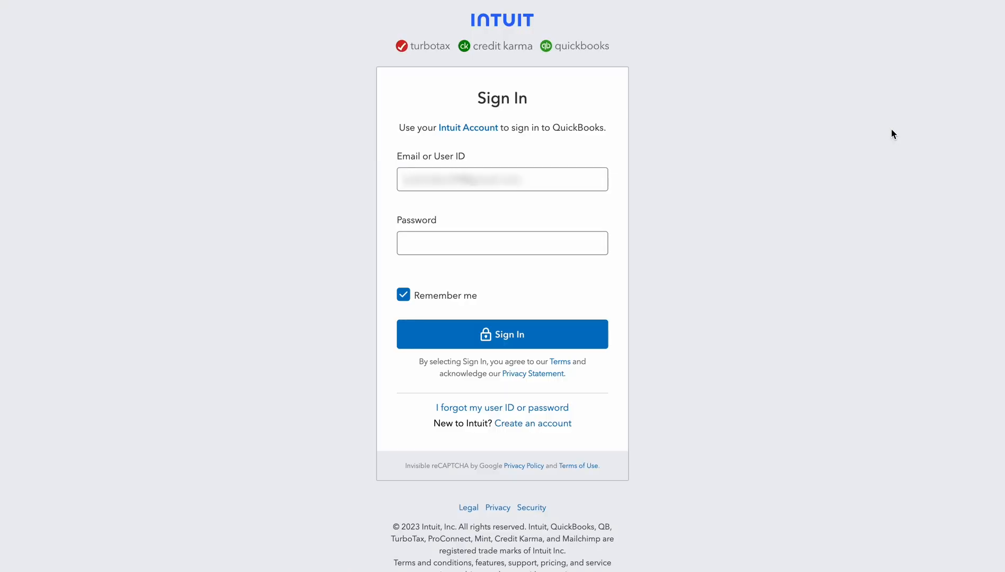
Sign in to Intuit, choose the company and authorise Zoho Expense to access its data.
{"action": "left_click", "coordinate": [502, 335]}
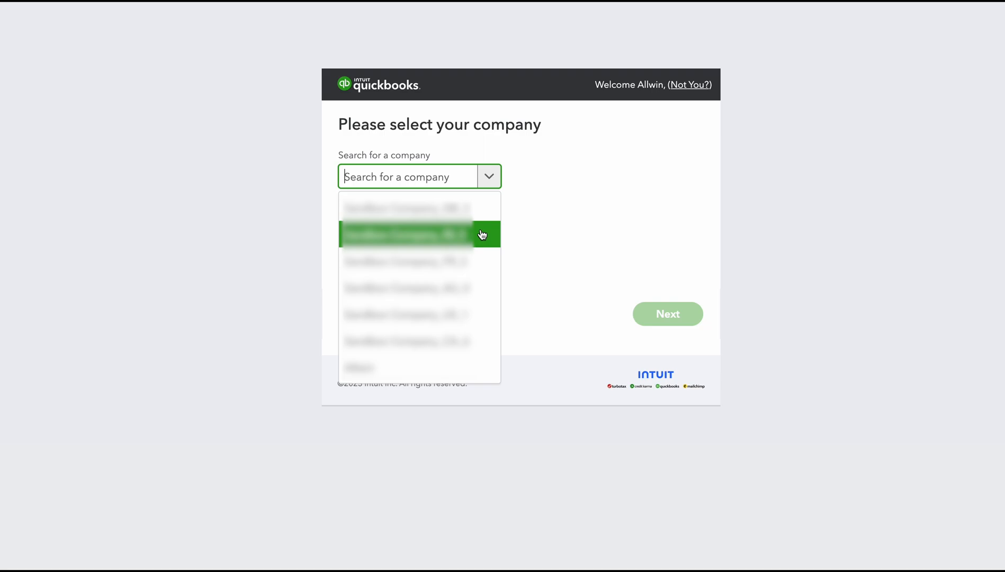
{"action": "left_click", "coordinate": [411, 235]}
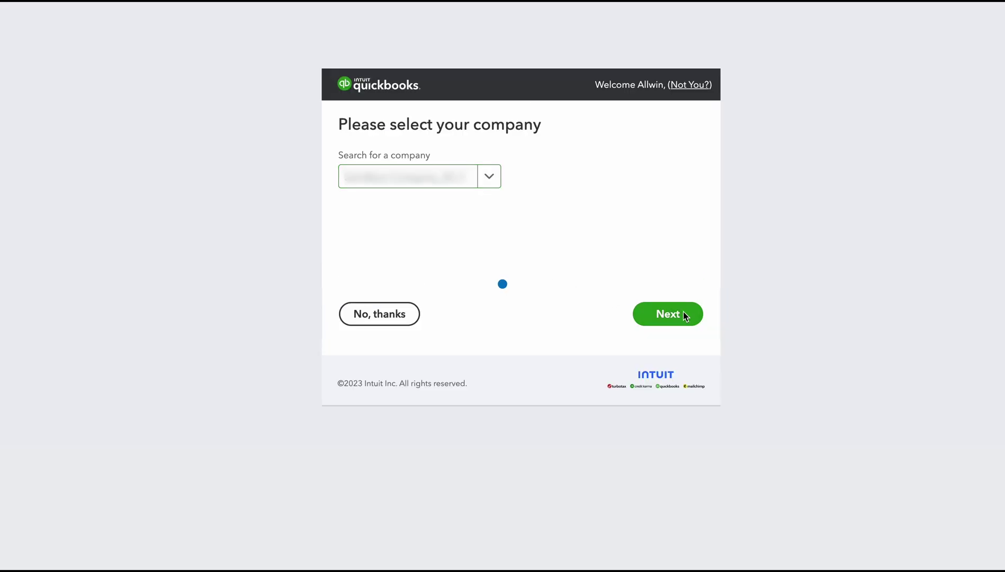
{"action": "left_click", "coordinate": [667, 315]}
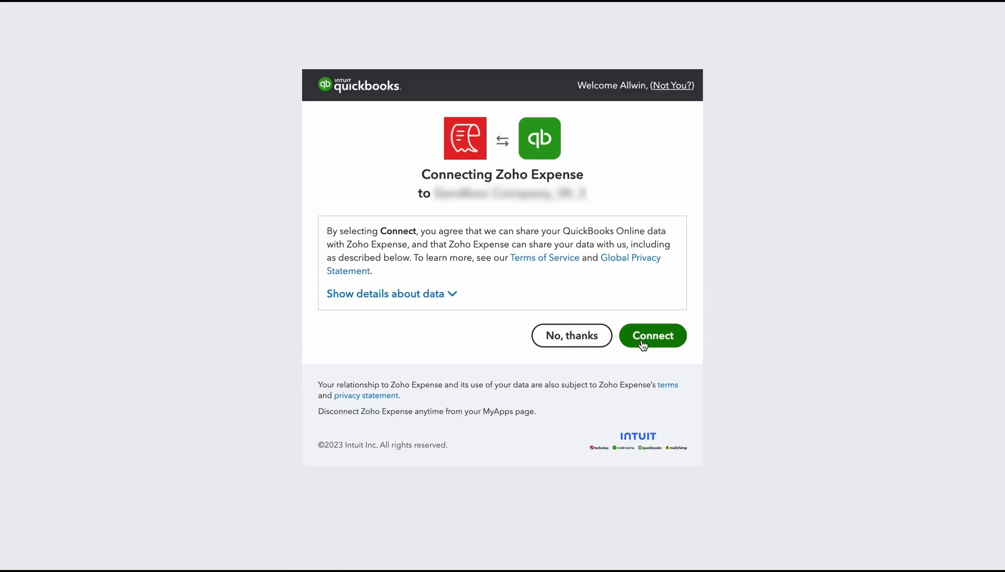
{"action": "left_click", "coordinate": [652, 336]}
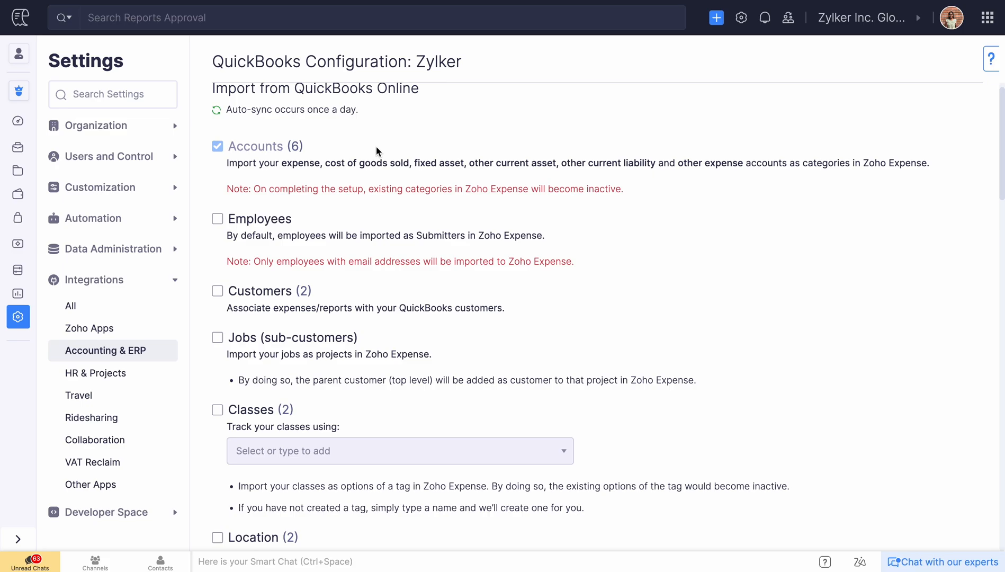
{"action": "scroll", "scroll_direction": "down", "scroll_amount": 3}
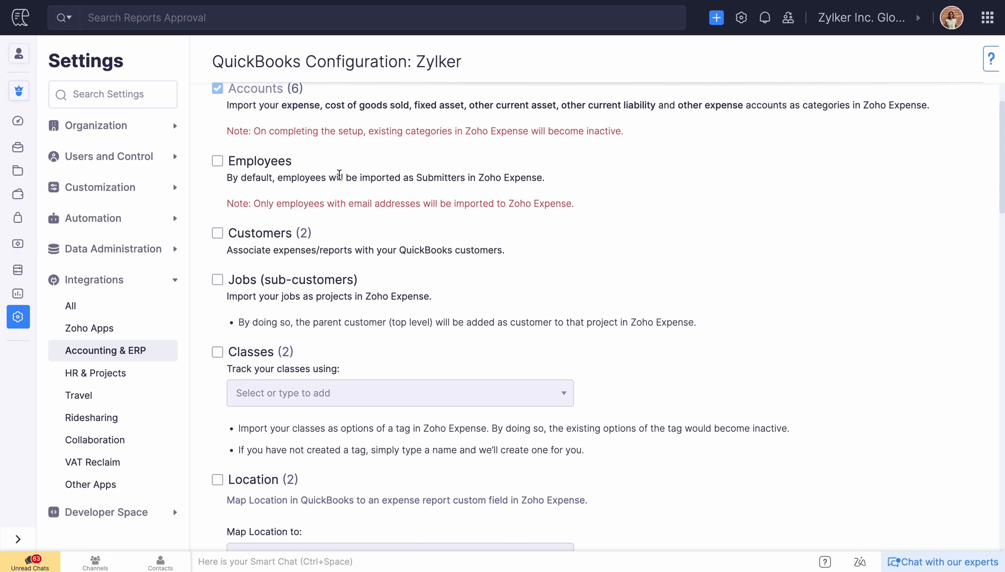
{"action": "scroll", "scroll_direction": "down", "scroll_amount": 3}
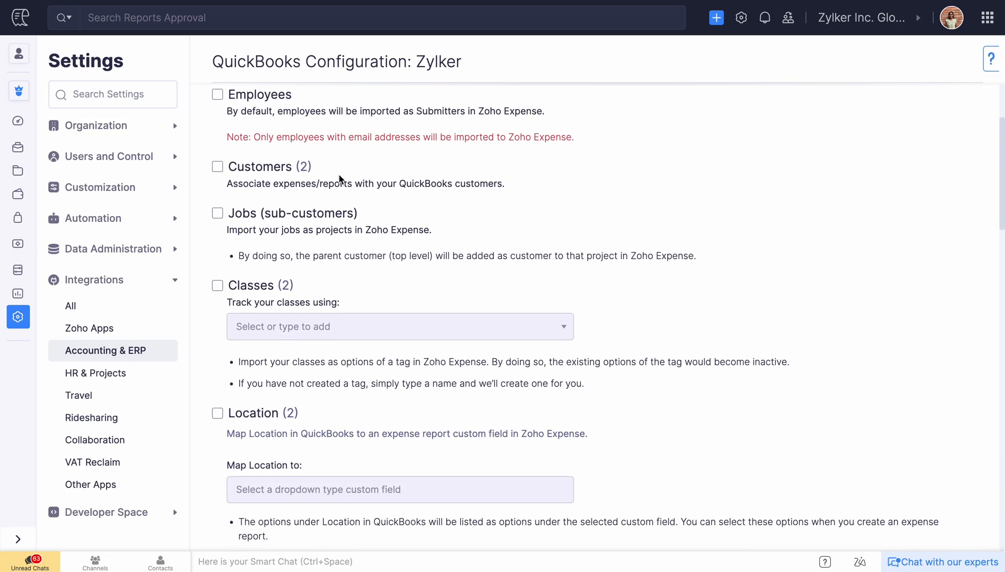
{"action": "scroll", "scroll_direction": "down", "scroll_amount": 3}
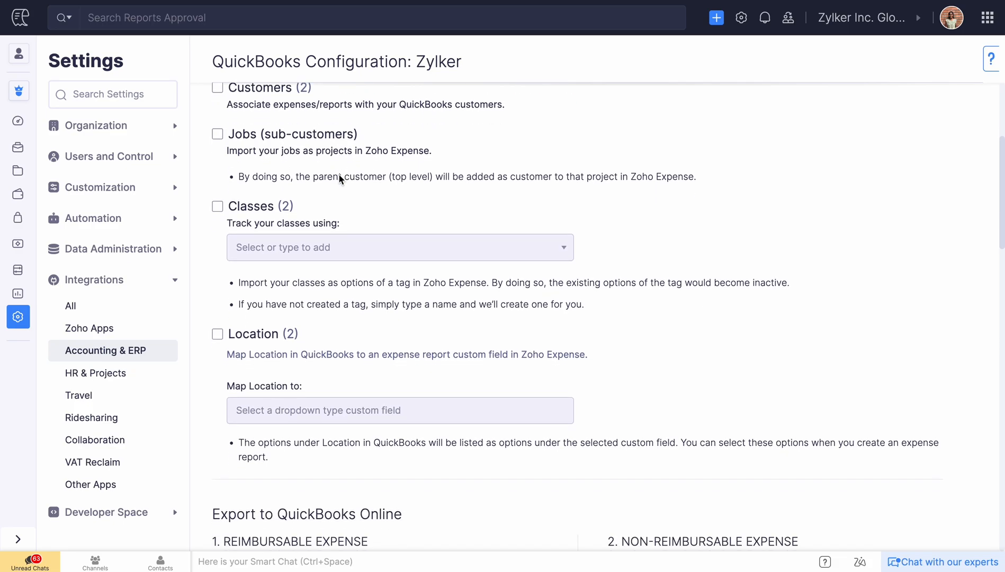
{"action": "left_click", "coordinate": [217, 207]}
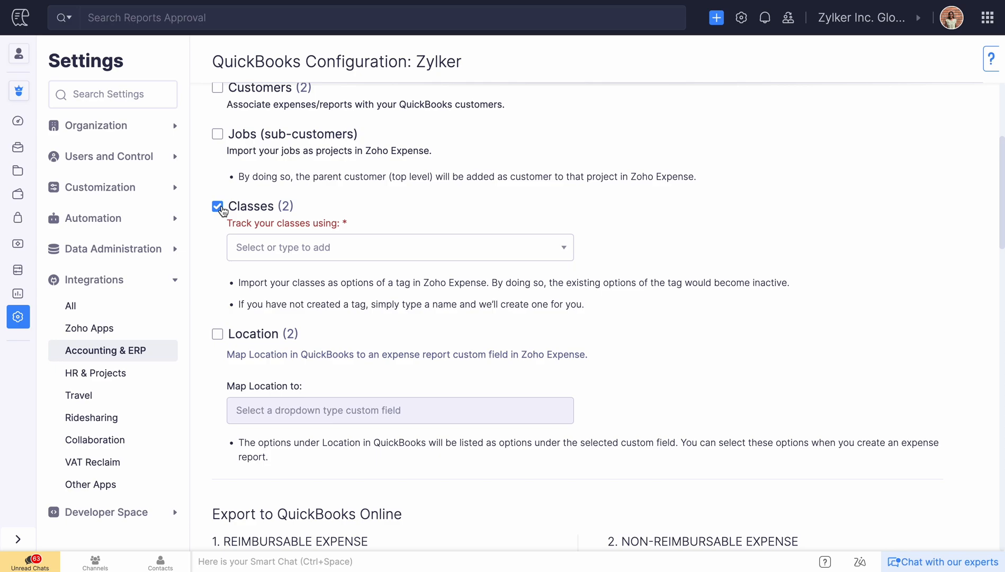
{"action": "mouse_move", "coordinate": [261, 249]}
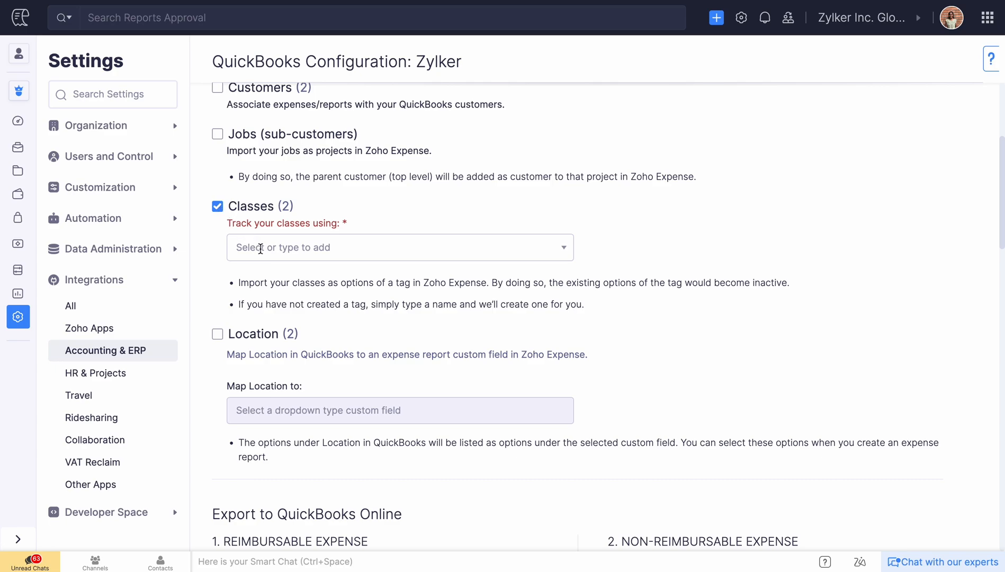
{"action": "left_click", "coordinate": [217, 206]}
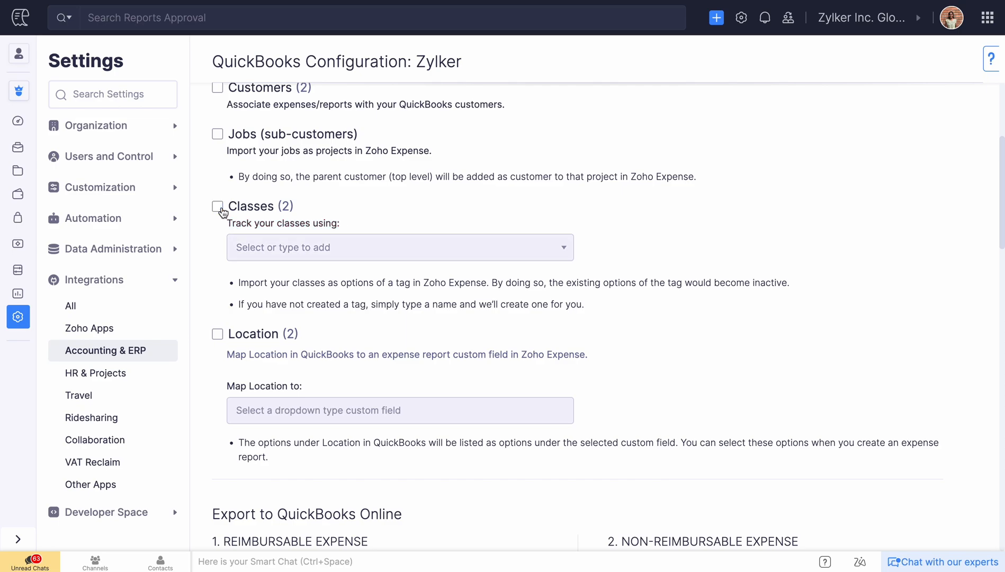
{"action": "scroll", "scroll_direction": "down", "scroll_amount": 3}
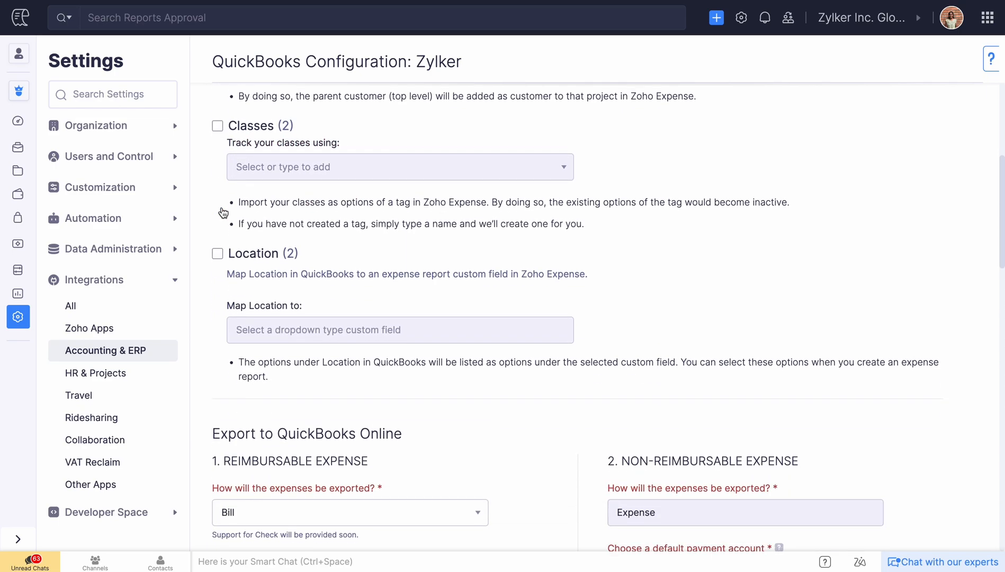
{"action": "scroll", "scroll_direction": "down", "scroll_amount": 3}
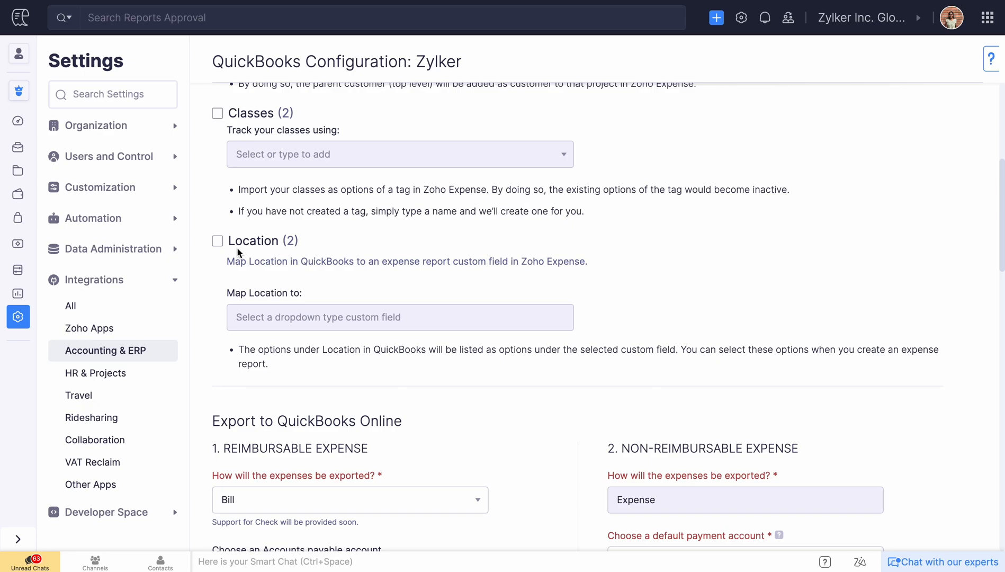
{"action": "scroll", "scroll_direction": "down", "scroll_amount": 3}
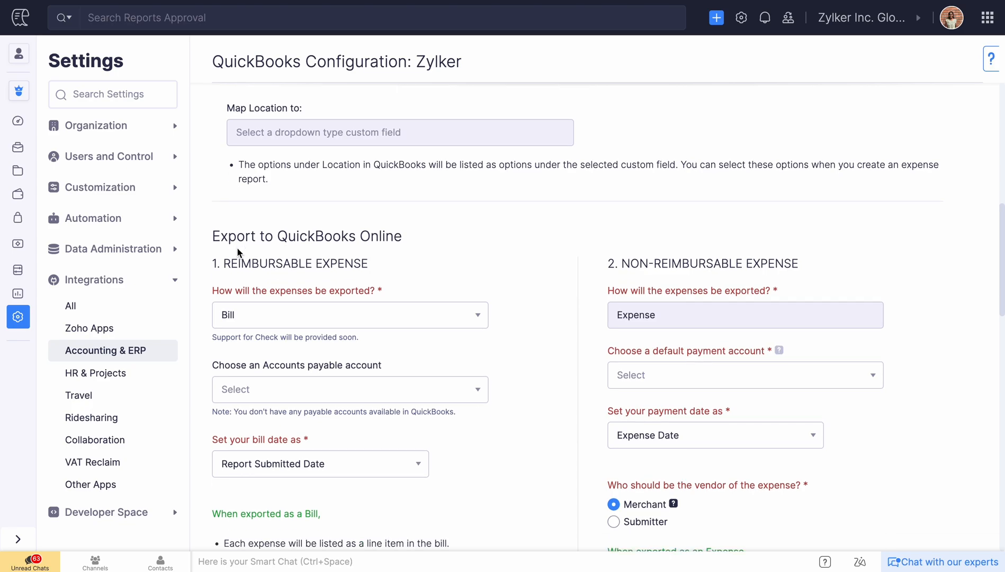
Set Bank as the default payment account for non-reimbursable expense exports.
{"action": "scroll", "scroll_direction": "down", "scroll_amount": 3}
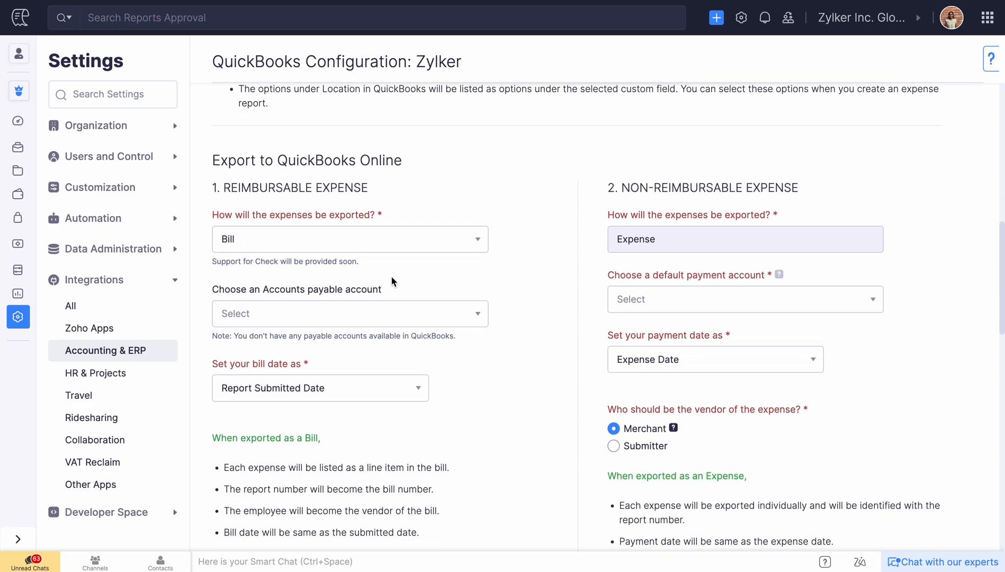
{"action": "mouse_move", "coordinate": [599, 260]}
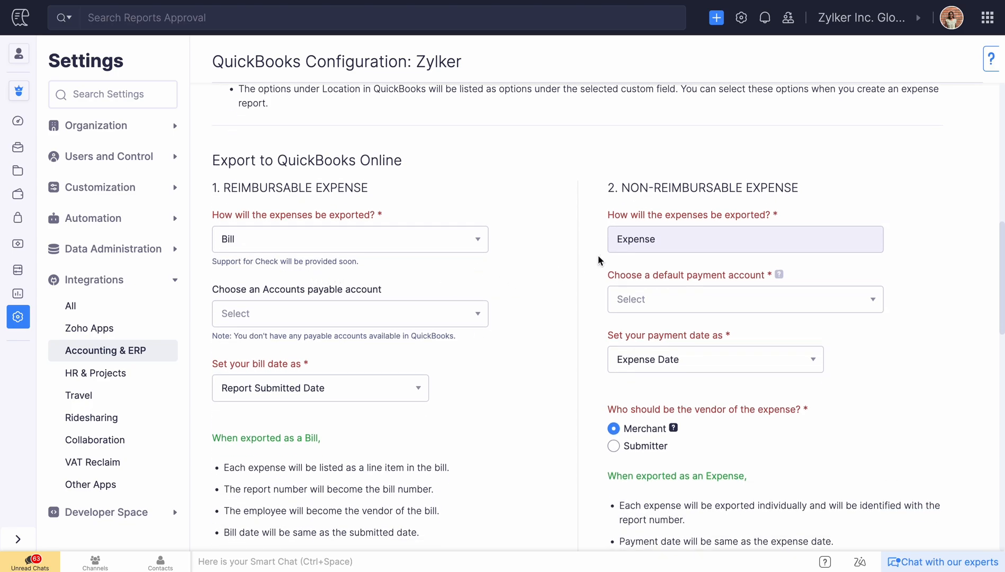
{"action": "left_click", "coordinate": [745, 300]}
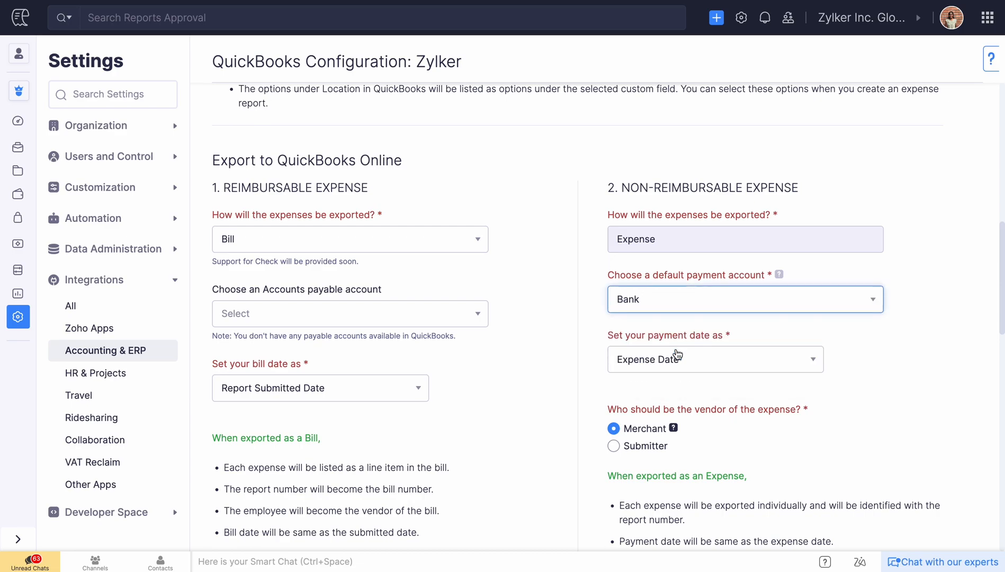
{"action": "scroll", "scroll_direction": "down", "scroll_amount": 3}
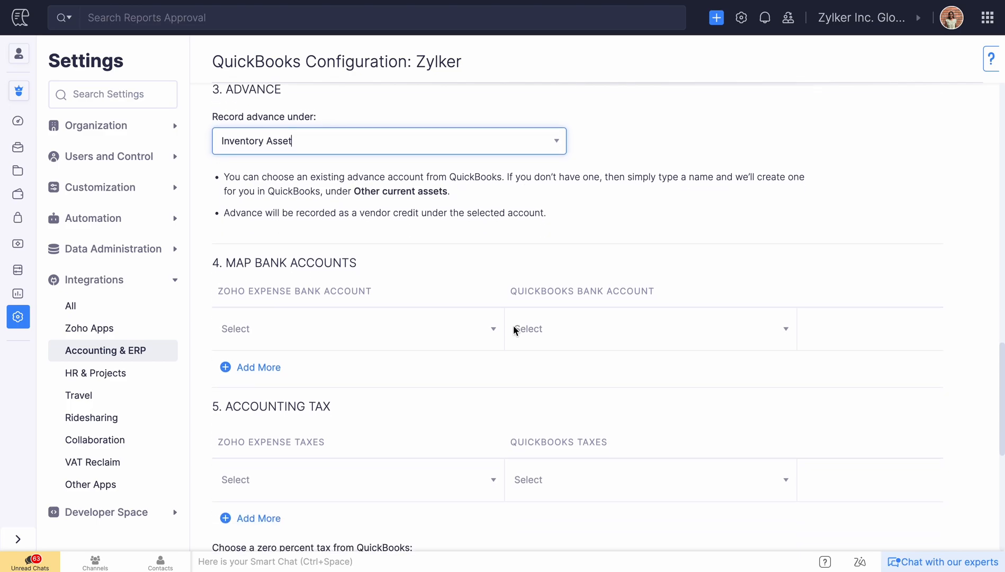
Map American Express to the QuickBooks Bank account, grant an admin share access, and save the configuration.
{"action": "left_click", "coordinate": [349, 330]}
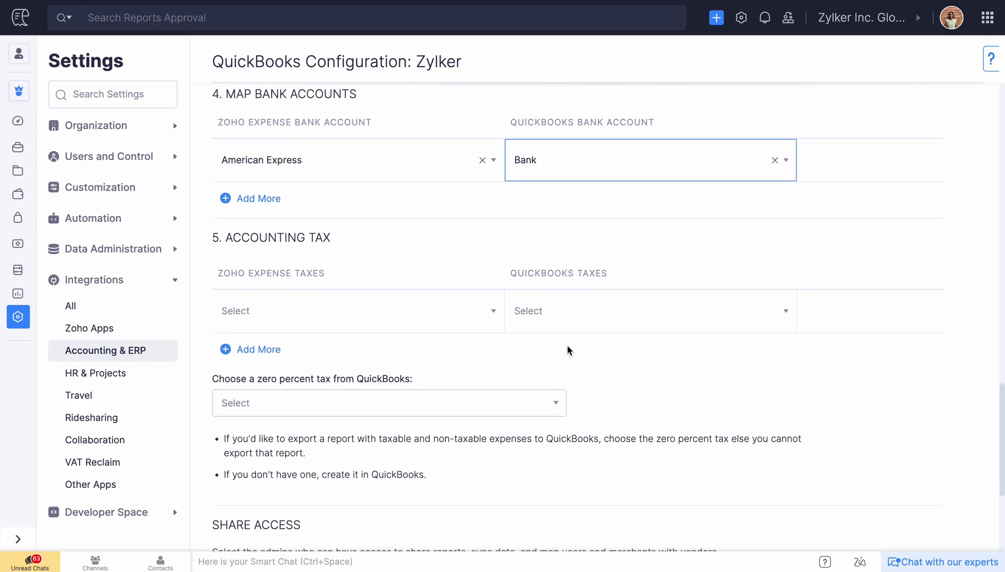
{"action": "scroll", "scroll_direction": "down", "scroll_amount": 3}
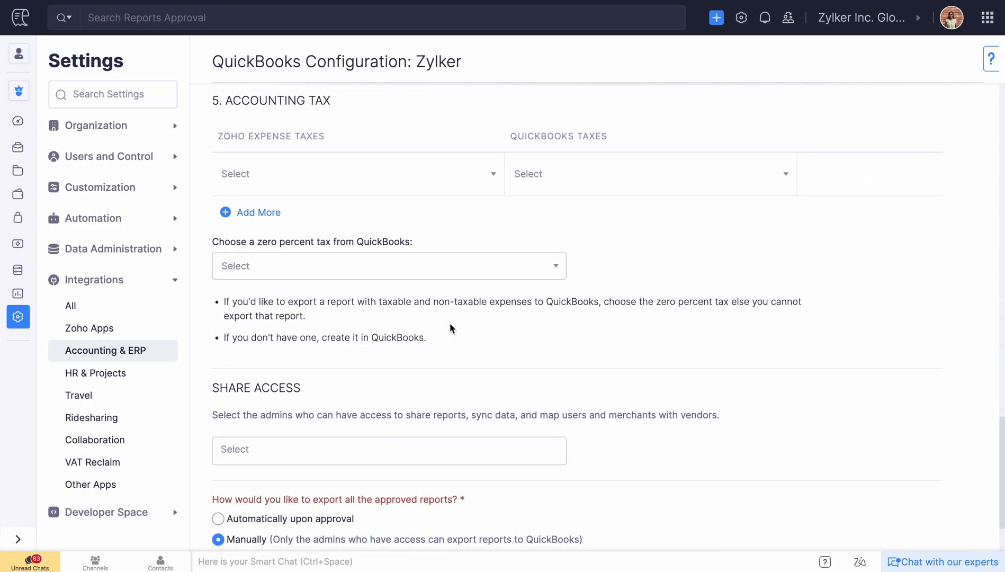
{"action": "left_click", "coordinate": [388, 449]}
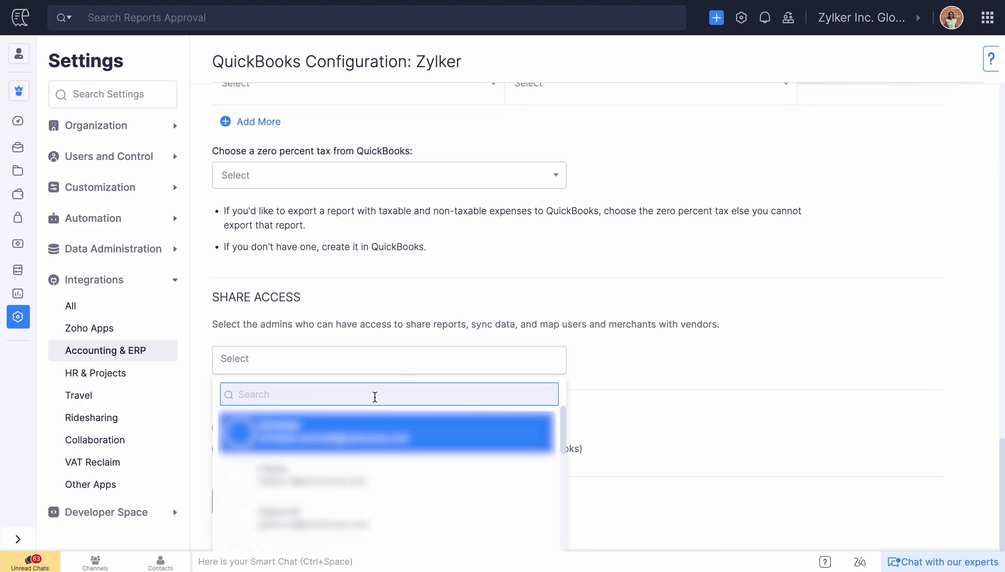
{"action": "left_click", "coordinate": [387, 434]}
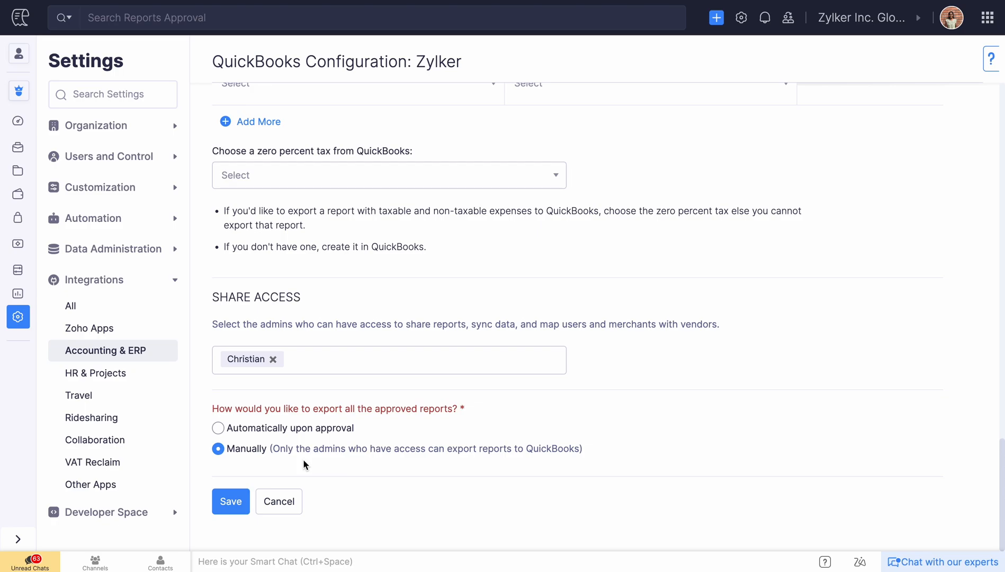
{"action": "left_click", "coordinate": [230, 502]}
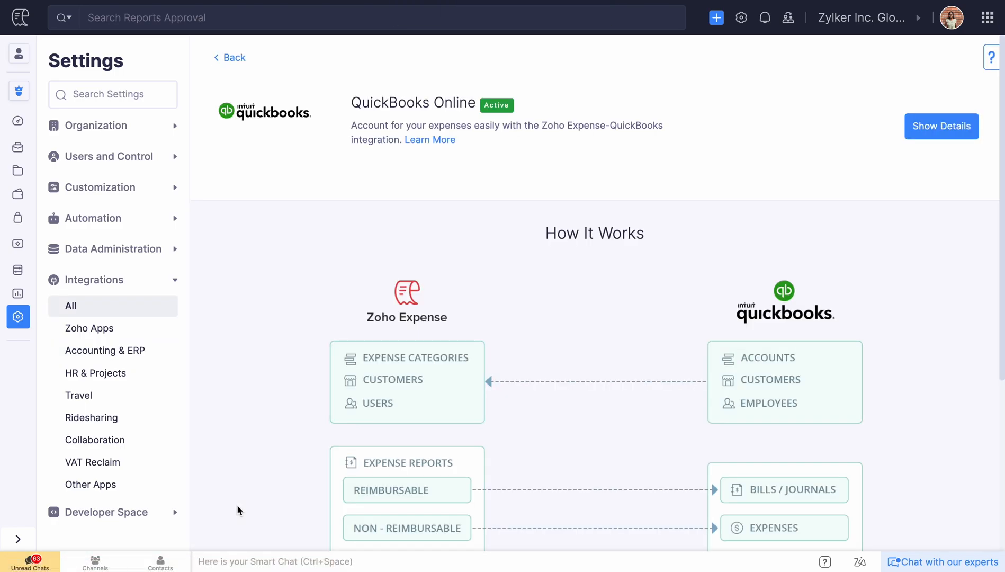
Leave settings and open the Corporate Cards list.
{"action": "left_click", "coordinate": [940, 126]}
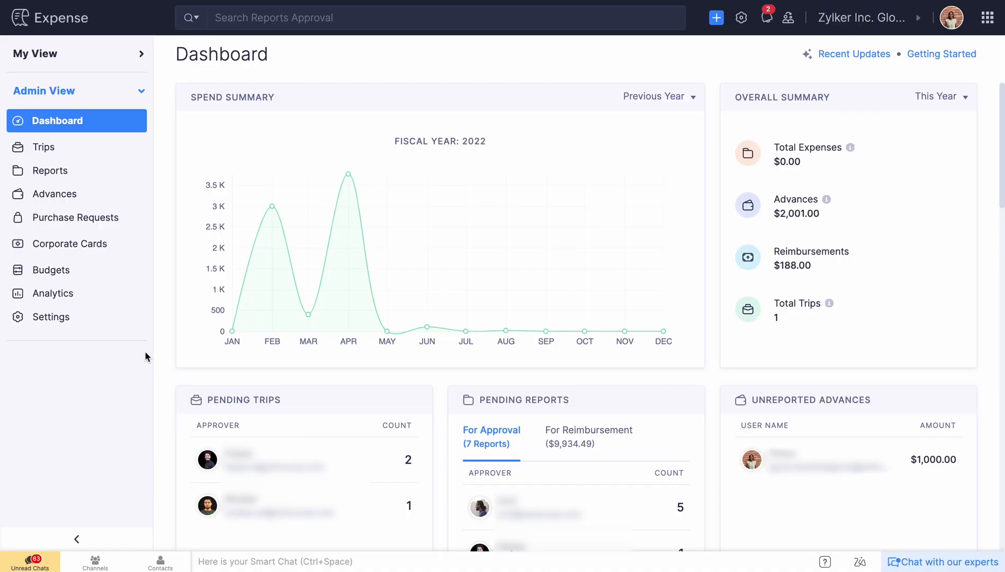
{"action": "left_click", "coordinate": [70, 243]}
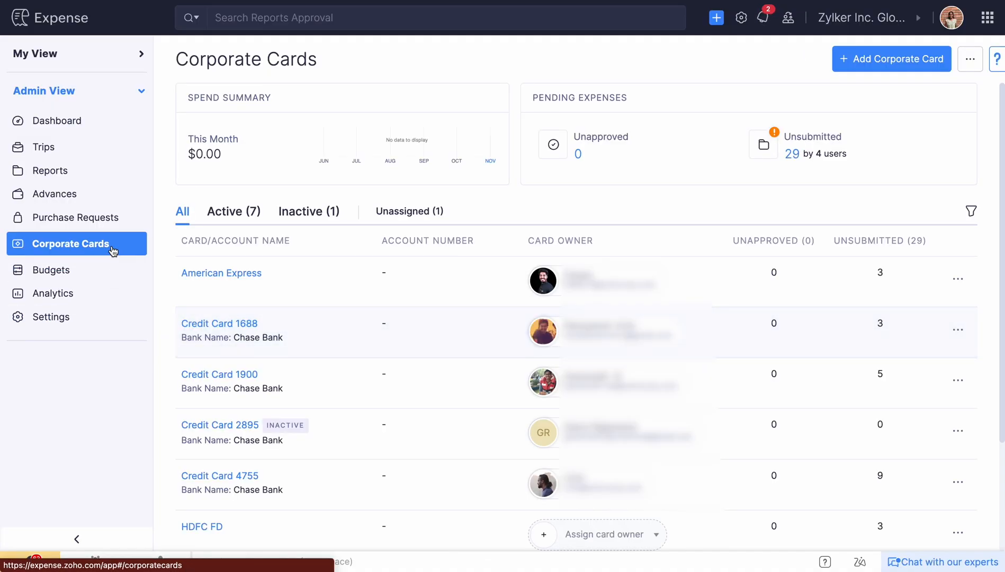
Edit Credit Card 1688 to map it to a QuickBooks card account and save, returning to the dashboard.
{"action": "left_click", "coordinate": [219, 324]}
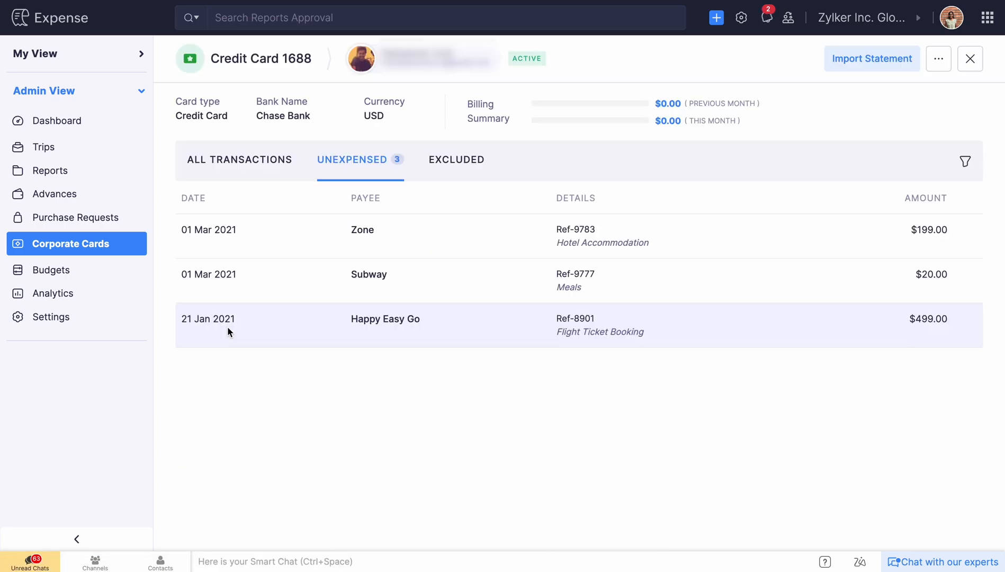
{"action": "left_click", "coordinate": [939, 58]}
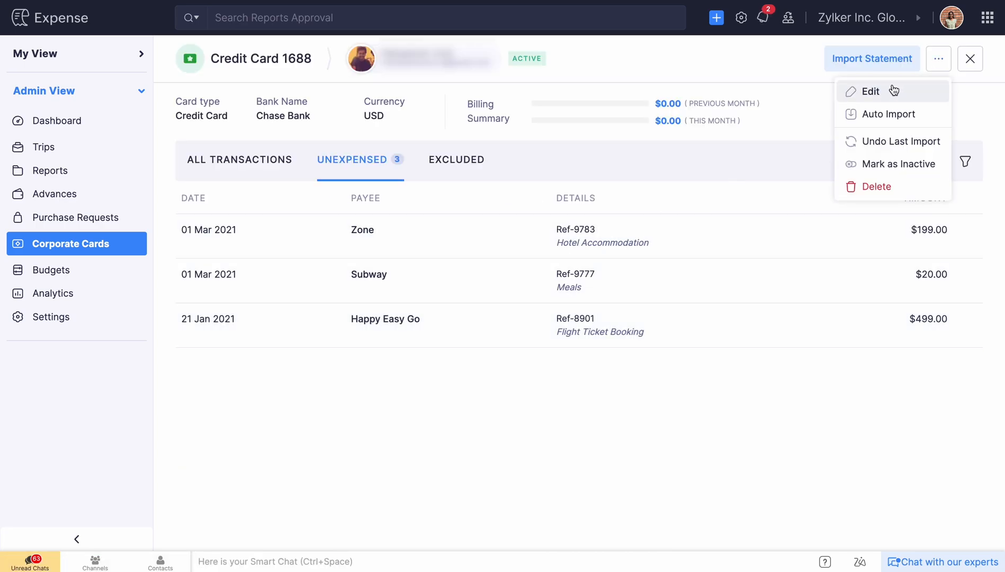
{"action": "left_click", "coordinate": [871, 91]}
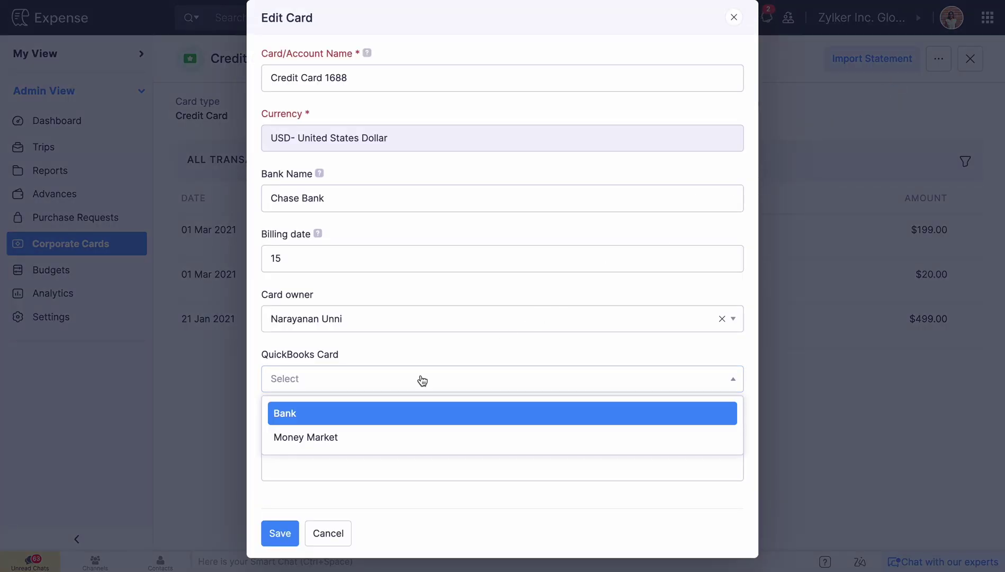
{"action": "left_click", "coordinate": [280, 534]}
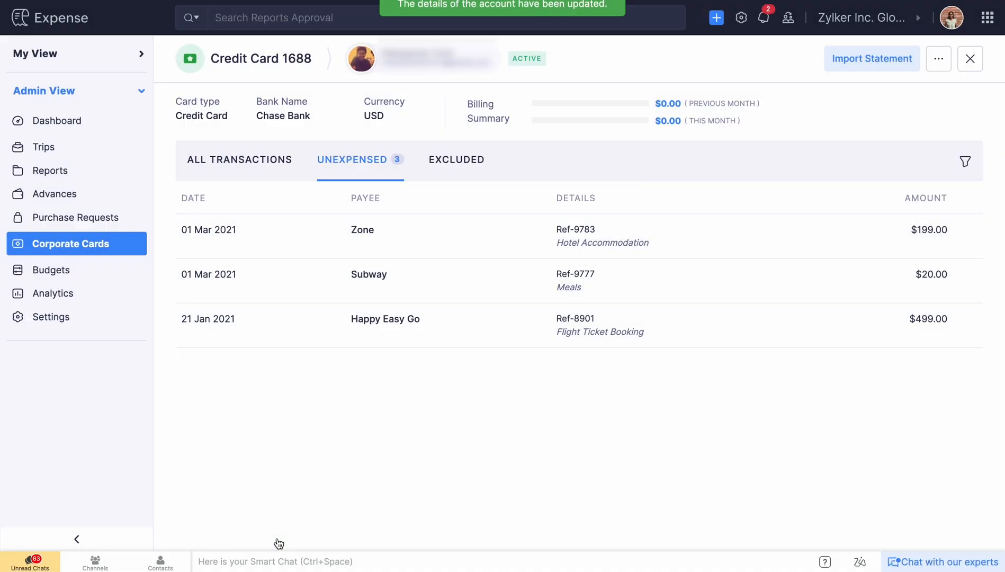
{"action": "left_click", "coordinate": [56, 121]}
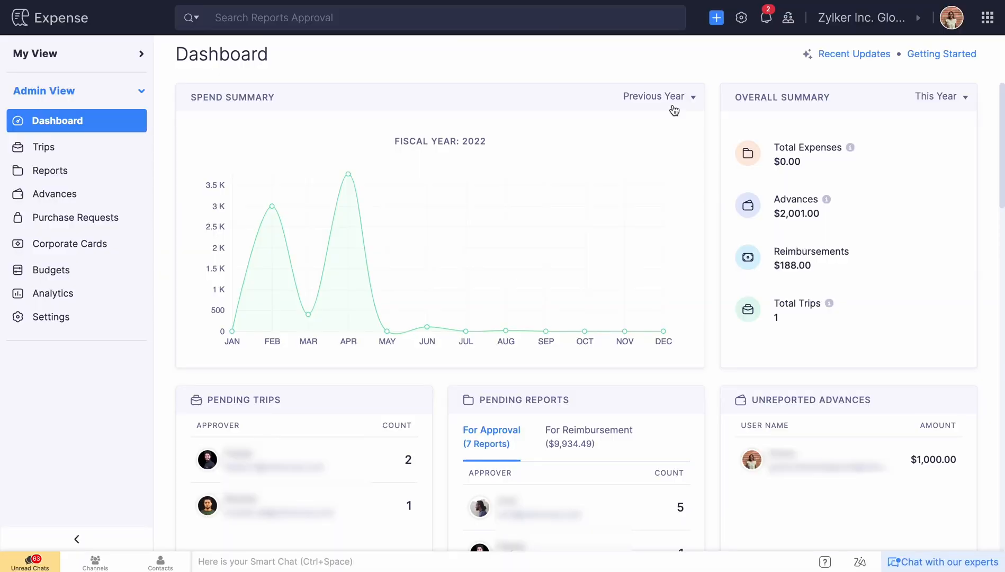
{"action": "mouse_move", "coordinate": [740, 18]}
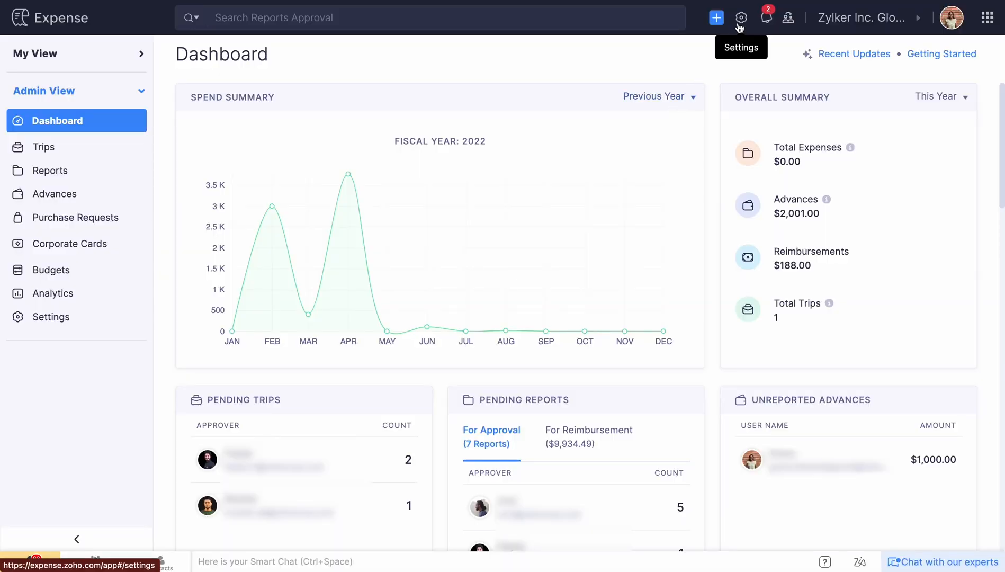
Edit a user in Settings > Users to map them to a QuickBooks vendor and save.
{"action": "left_click", "coordinate": [740, 18]}
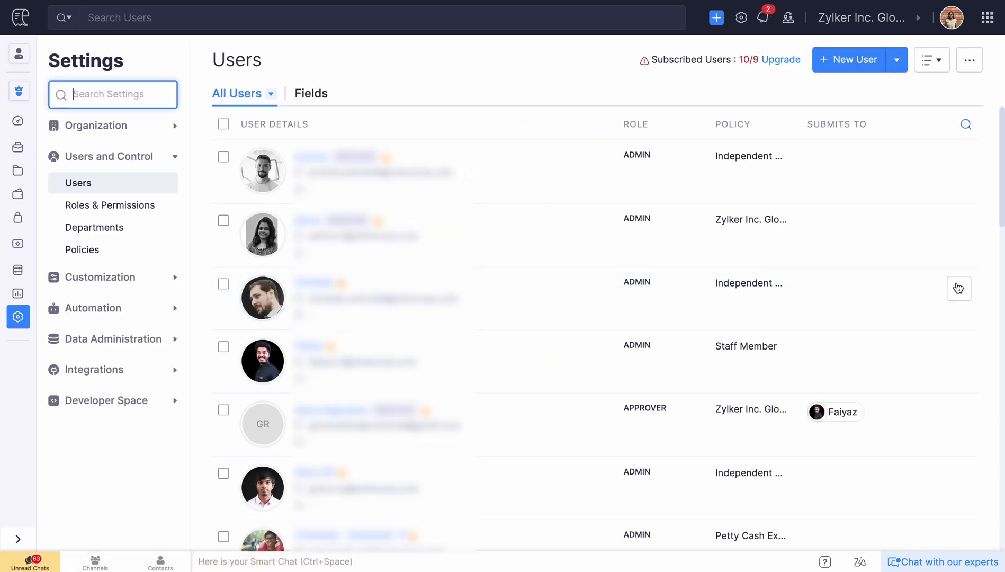
{"action": "left_click", "coordinate": [958, 288]}
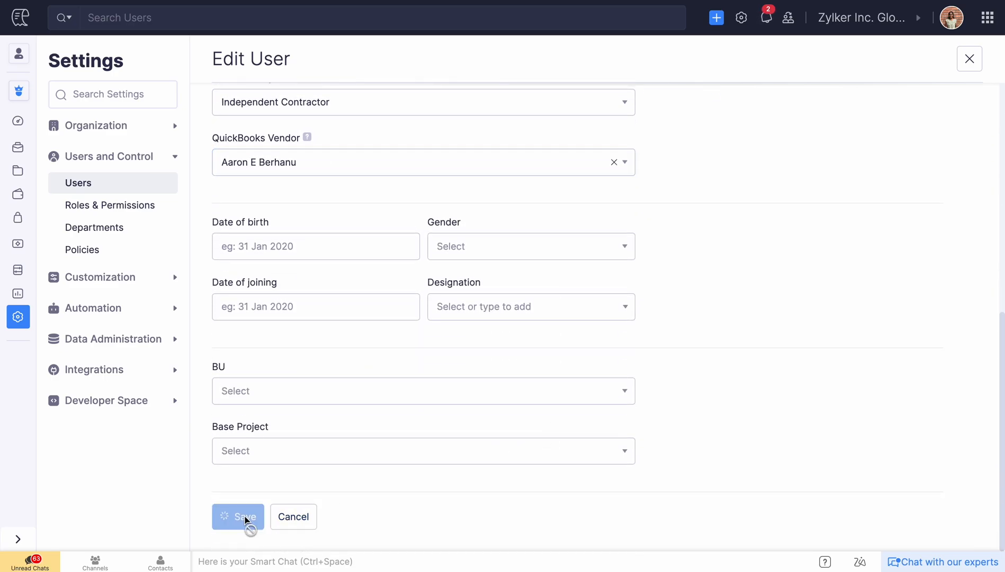
{"action": "left_click", "coordinate": [237, 517]}
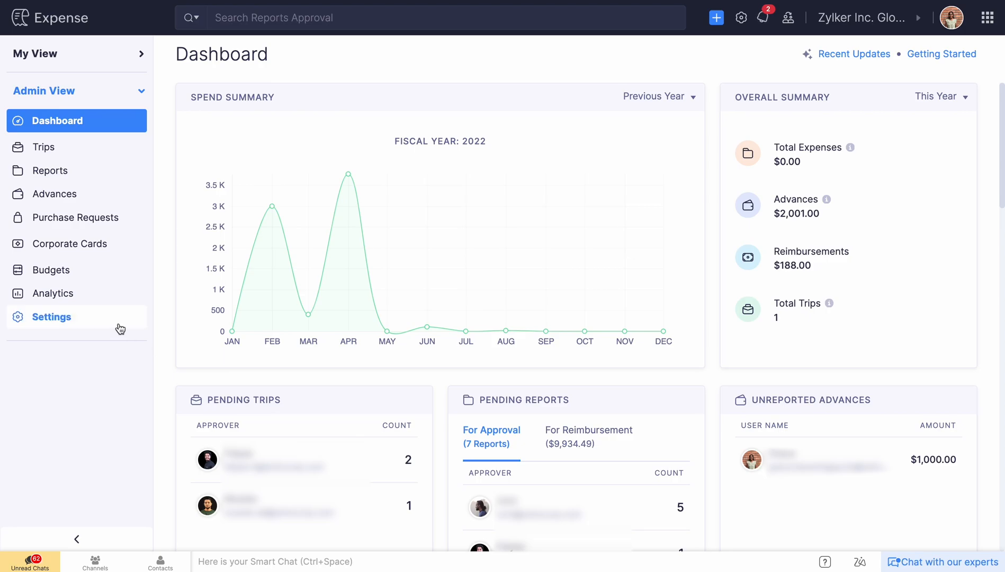
Open the Merchants module under Settings > Customization > Modules.
{"action": "left_click", "coordinate": [51, 316]}
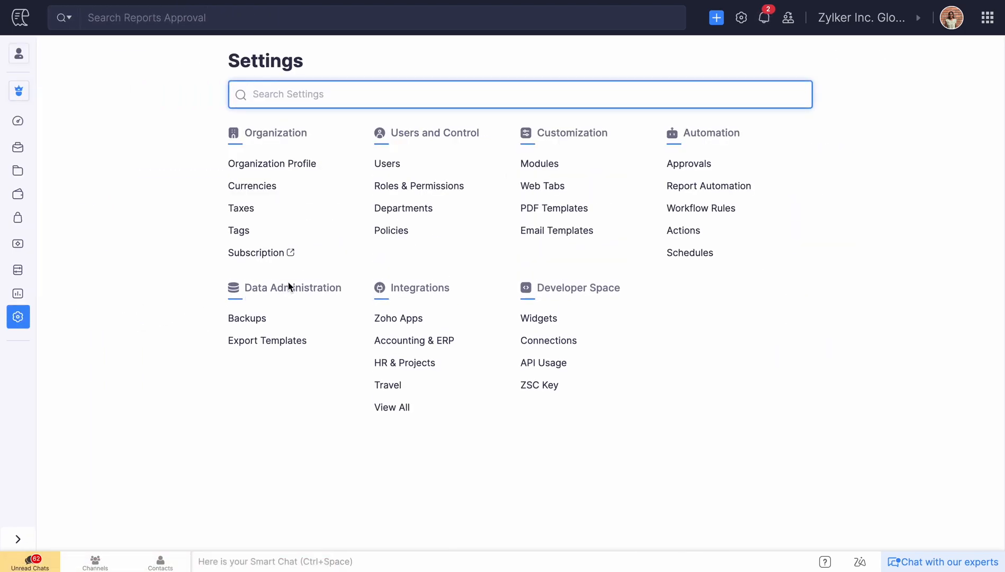
{"action": "left_click", "coordinate": [539, 164]}
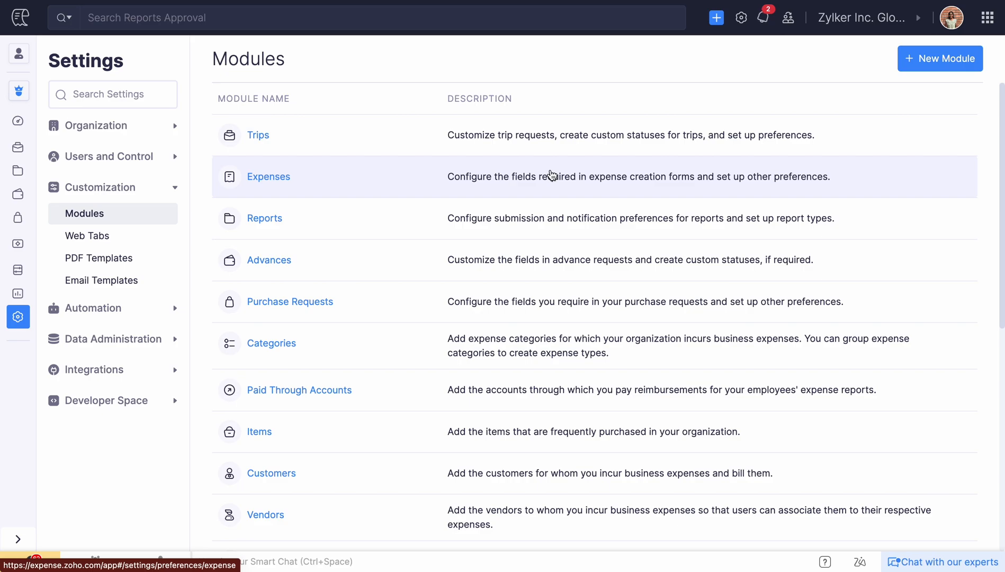
{"action": "scroll", "scroll_direction": "down", "scroll_amount": 3}
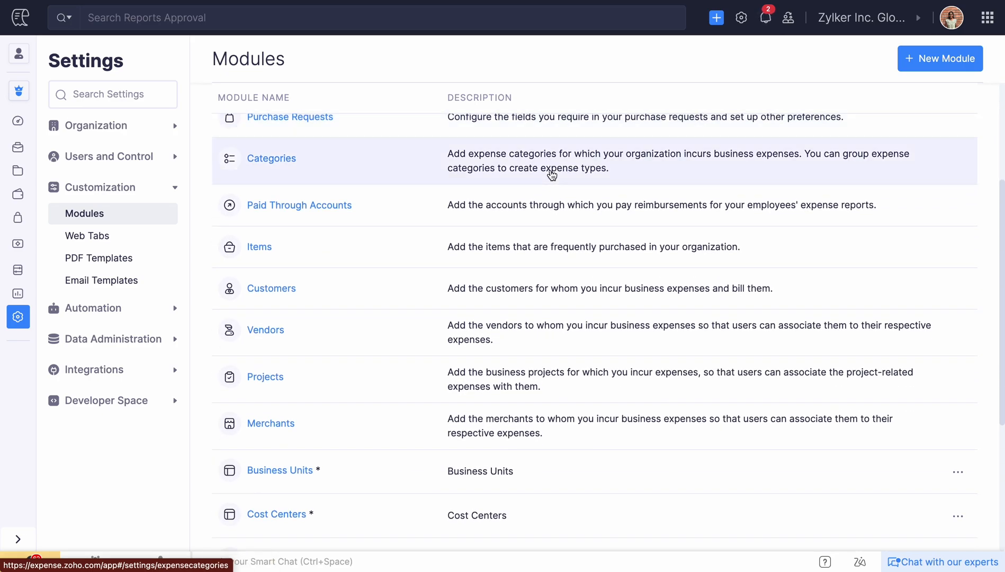
{"action": "left_click", "coordinate": [270, 424]}
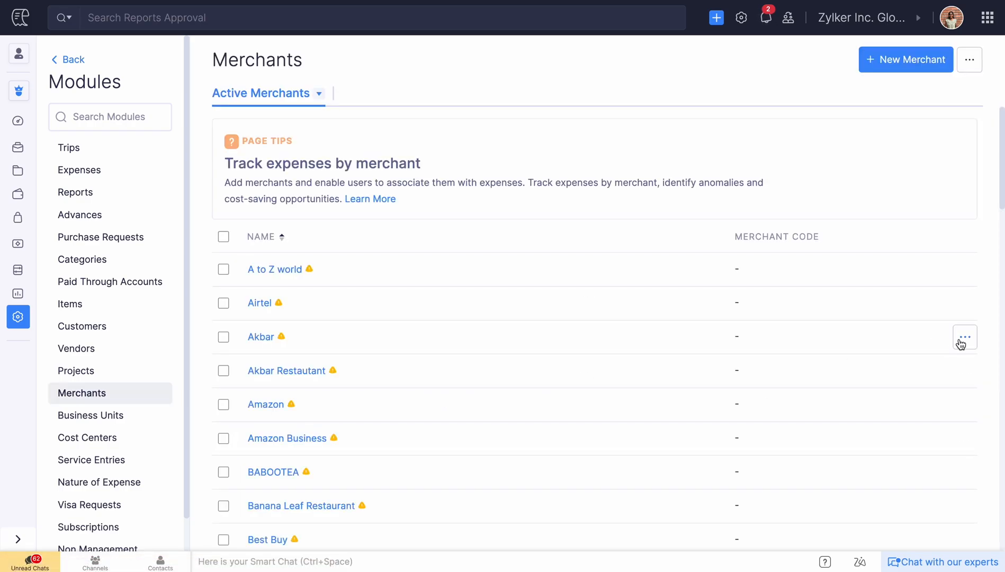
Map the merchant Akbar to a QuickBooks vendor, save, and return to the settings overview.
{"action": "left_click", "coordinate": [964, 336]}
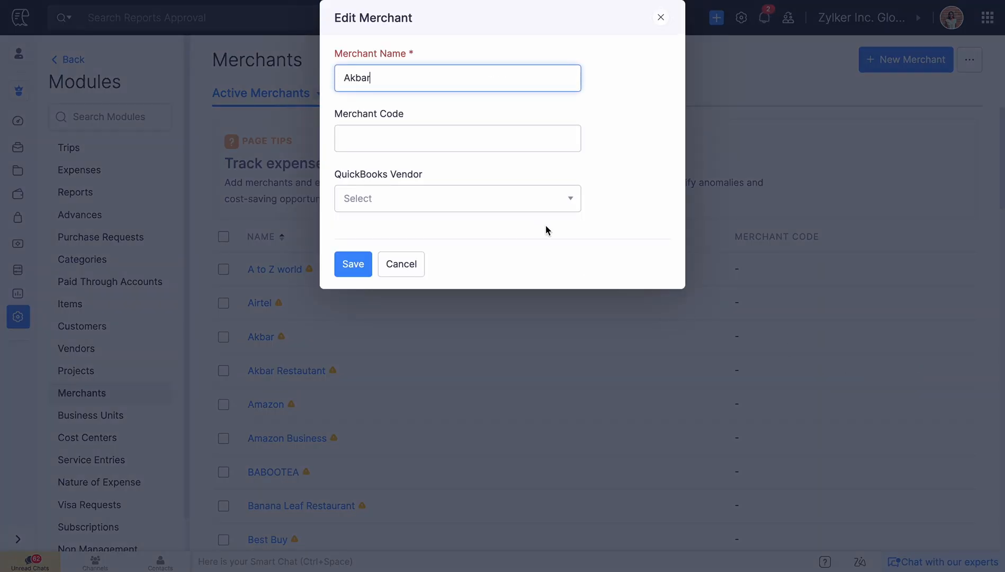
{"action": "left_click", "coordinate": [353, 263]}
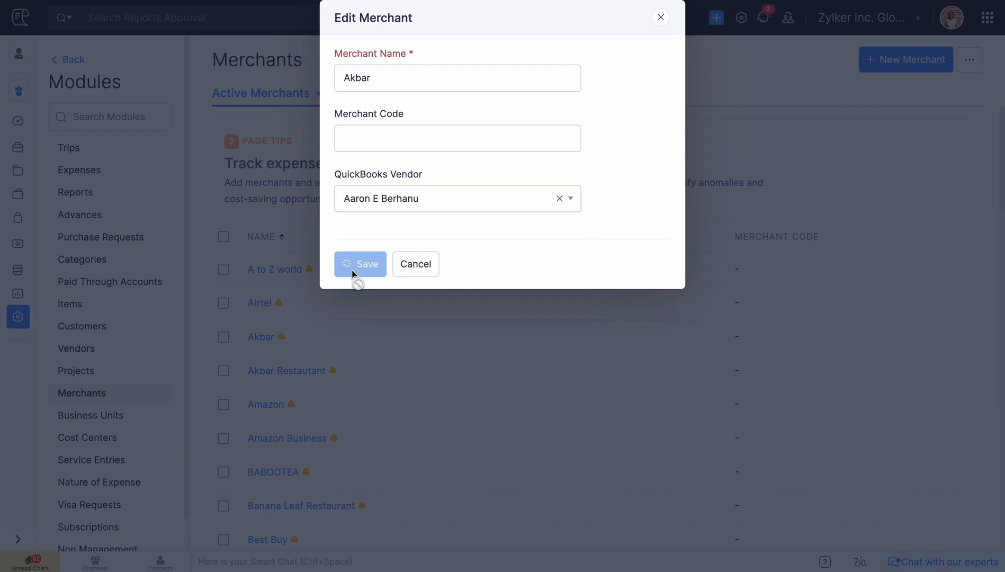
{"action": "left_click", "coordinate": [360, 264]}
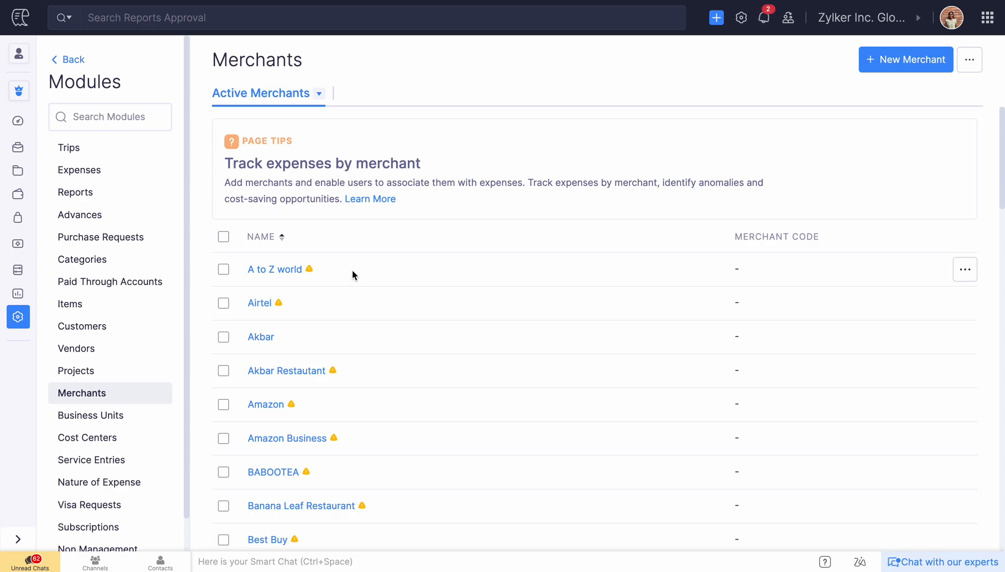
{"action": "left_click", "coordinate": [18, 317]}
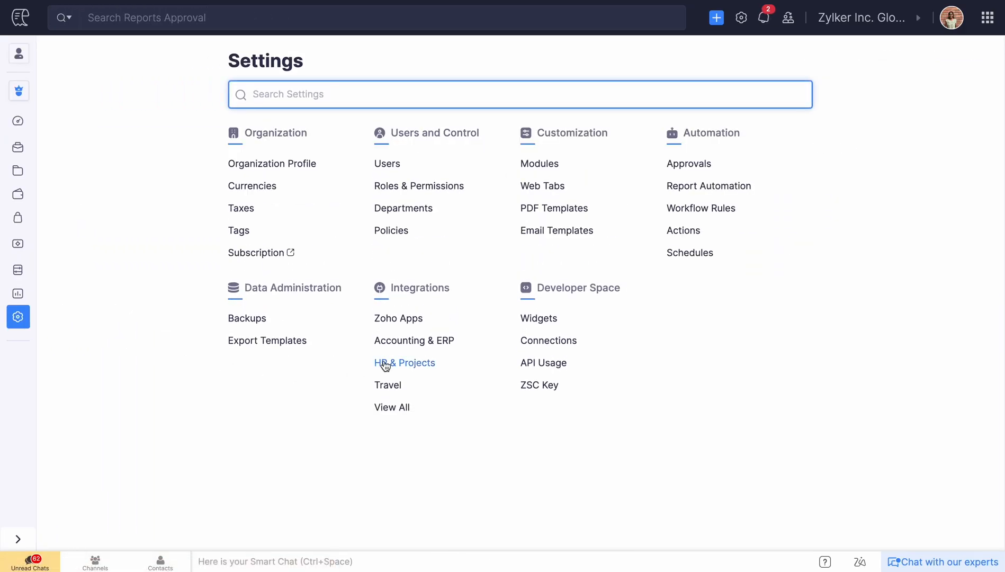
Take over as QuickBooks Online integration owner and open its configuration page.
{"action": "left_click", "coordinate": [414, 341]}
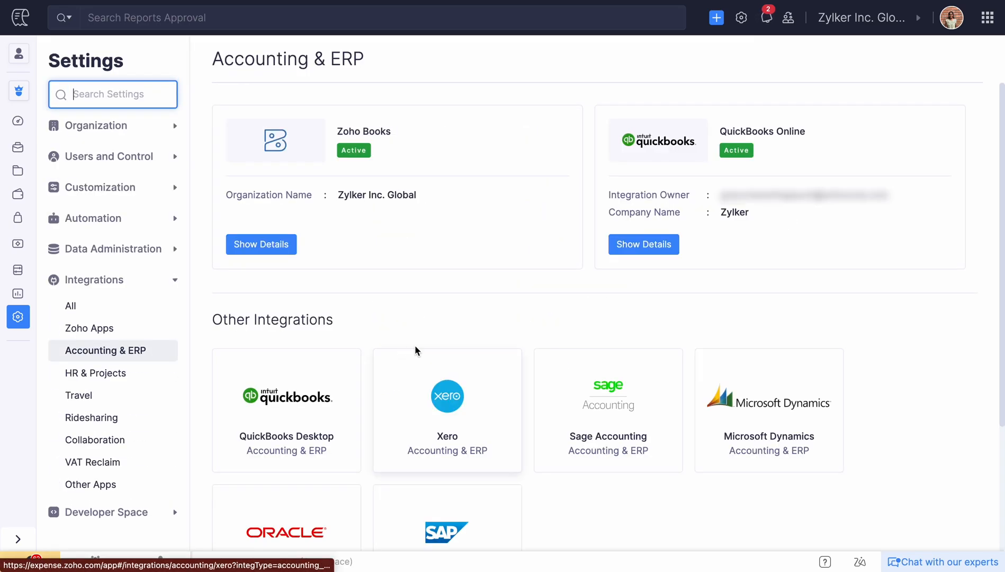
{"action": "left_click", "coordinate": [644, 244]}
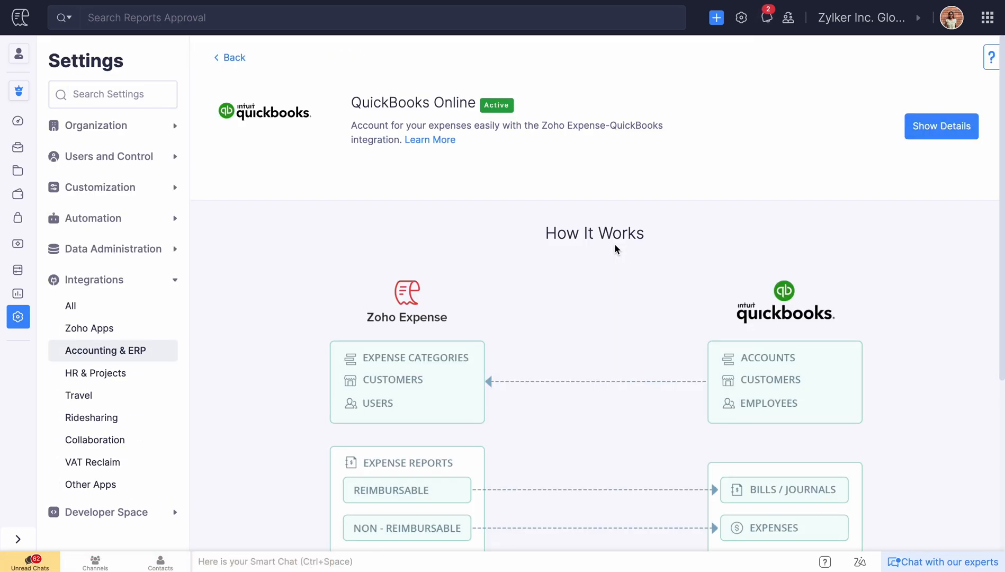
{"action": "left_click", "coordinate": [942, 126]}
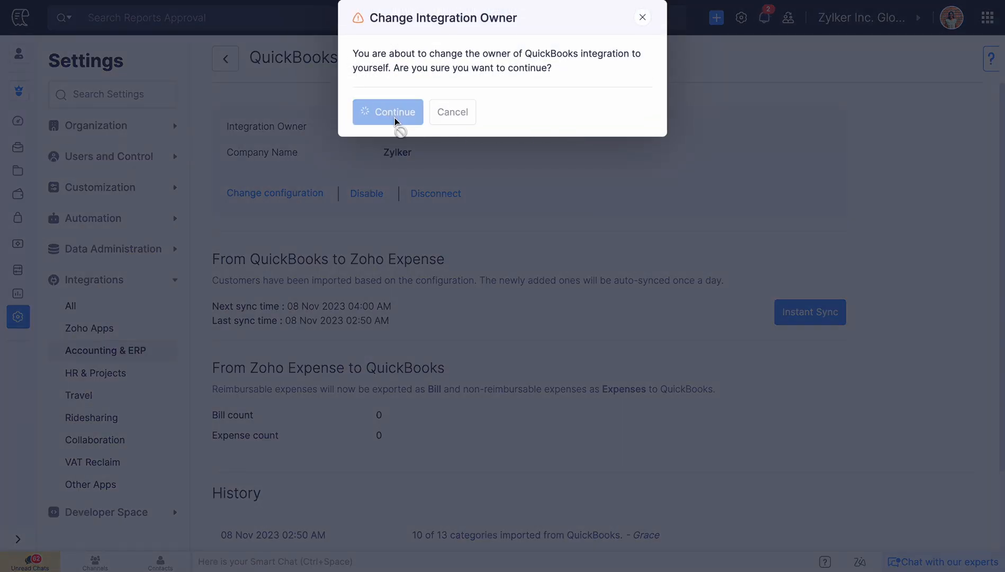
{"action": "left_click", "coordinate": [388, 112]}
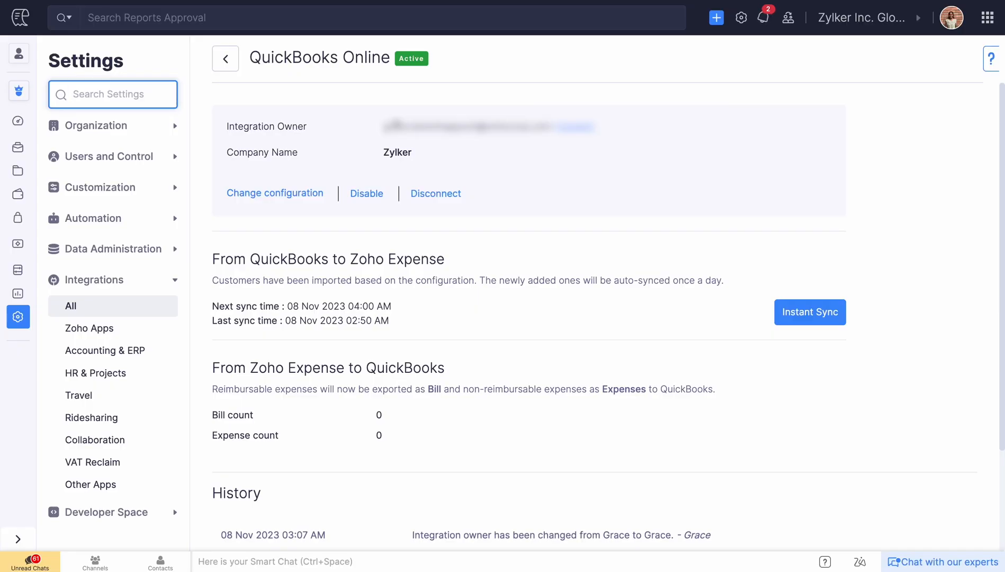
{"action": "left_click", "coordinate": [276, 193]}
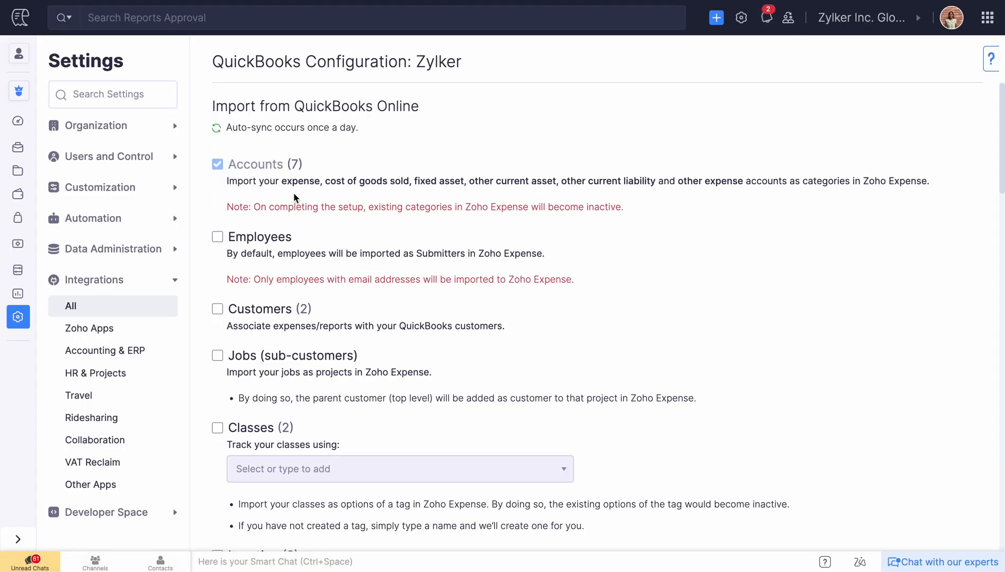
{"action": "scroll", "scroll_direction": "down", "scroll_amount": 3}
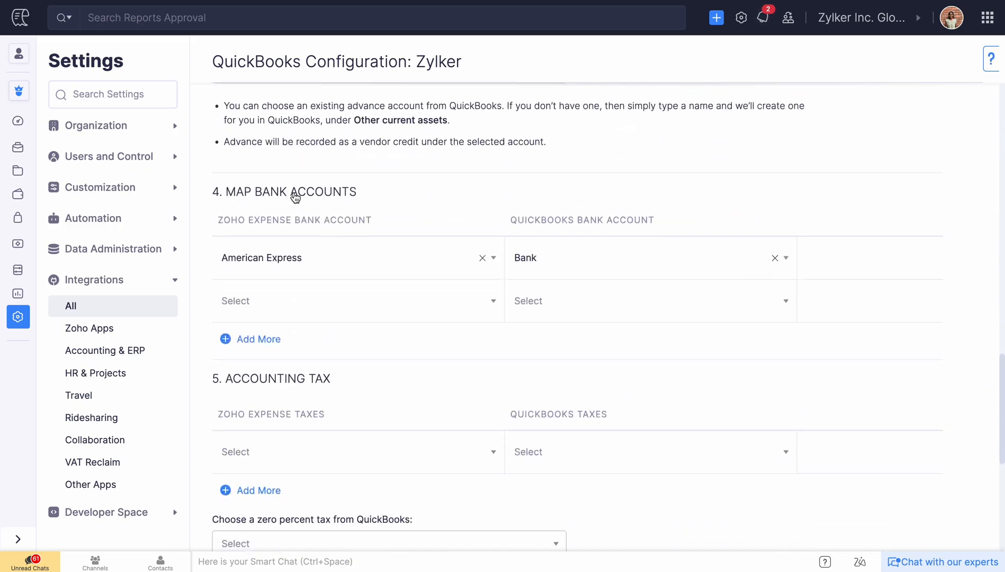
{"action": "scroll", "scroll_direction": "down", "scroll_amount": 3}
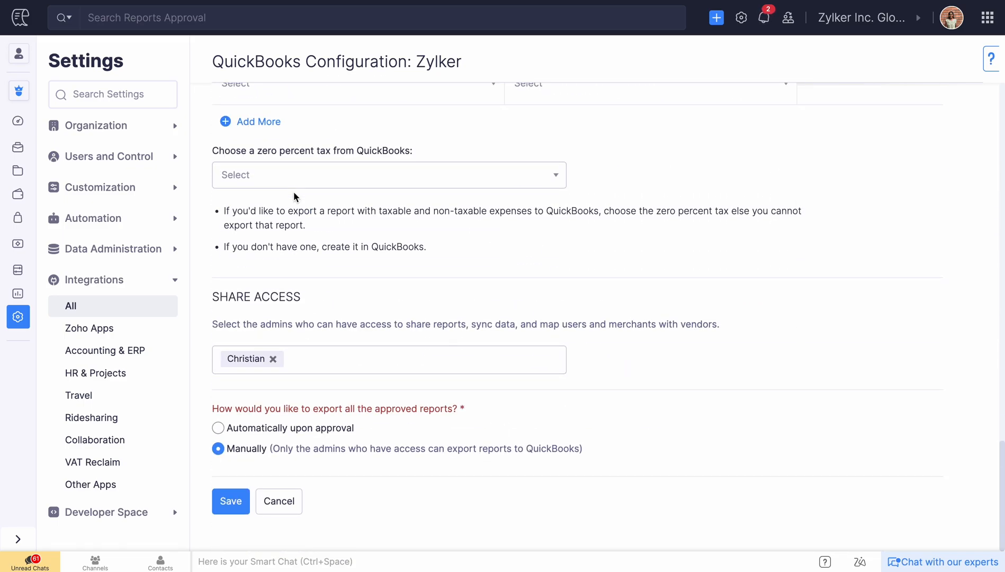